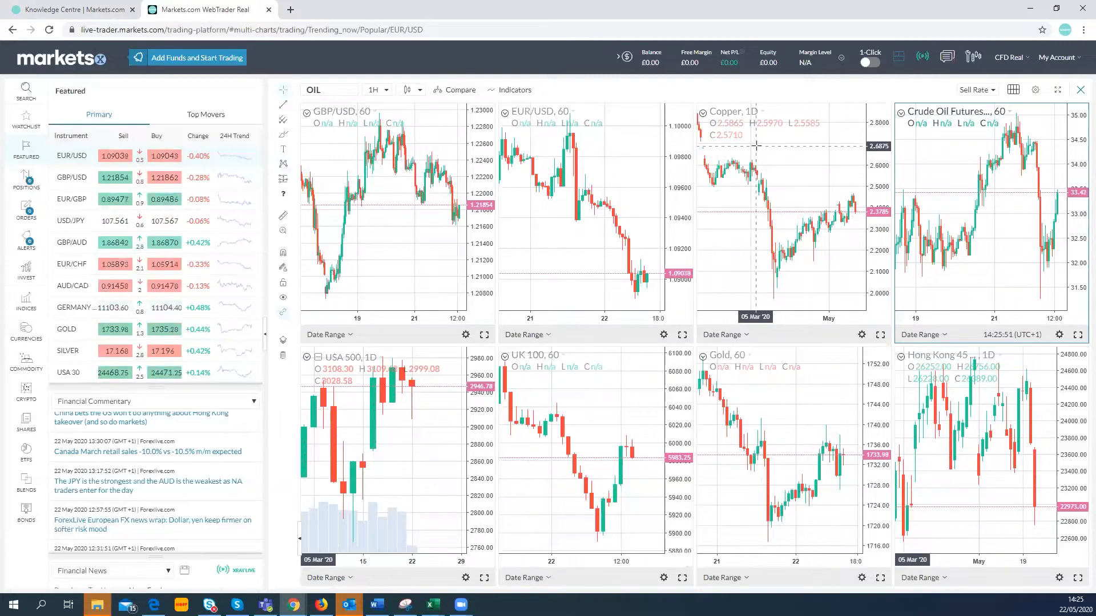
mouse_move(1058, 204)
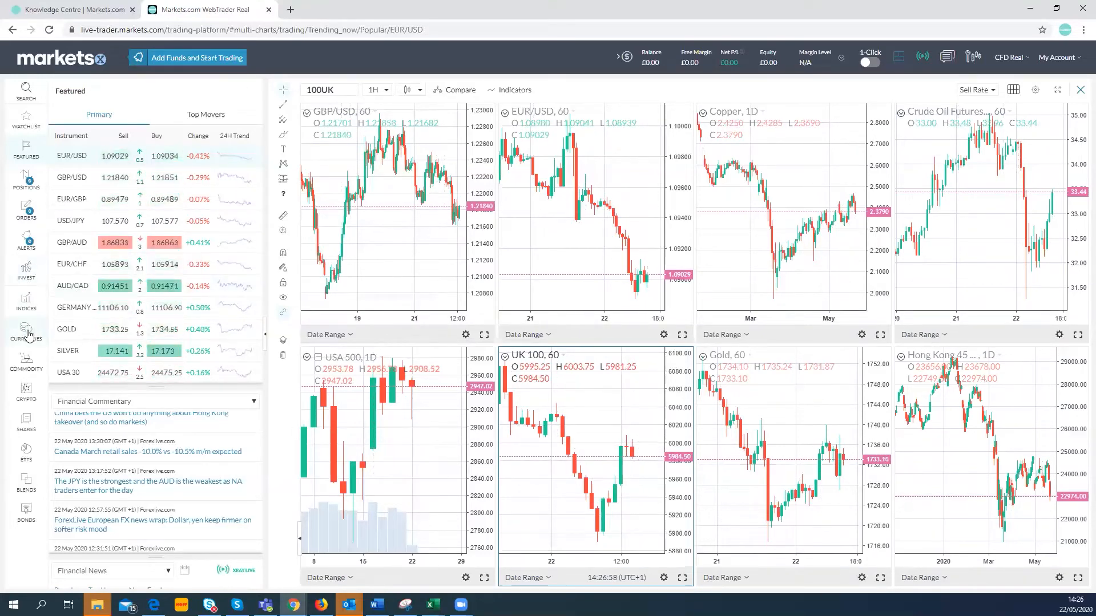
Step: Show the Commodity instrument list (Gold, Silver, Copper) in the side panel
click(26, 360)
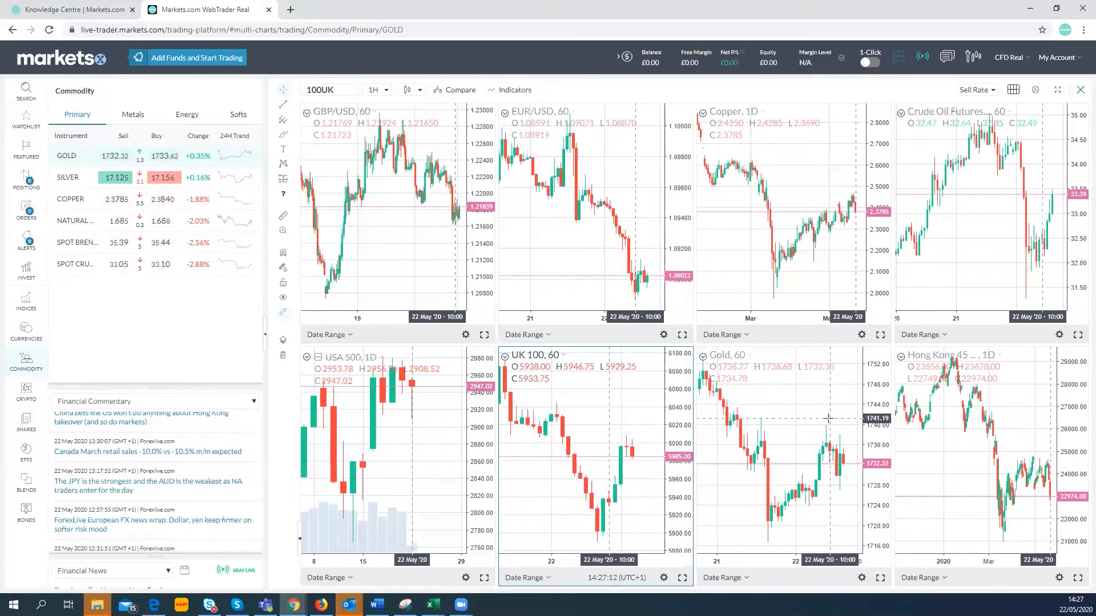
mouse_move(809, 435)
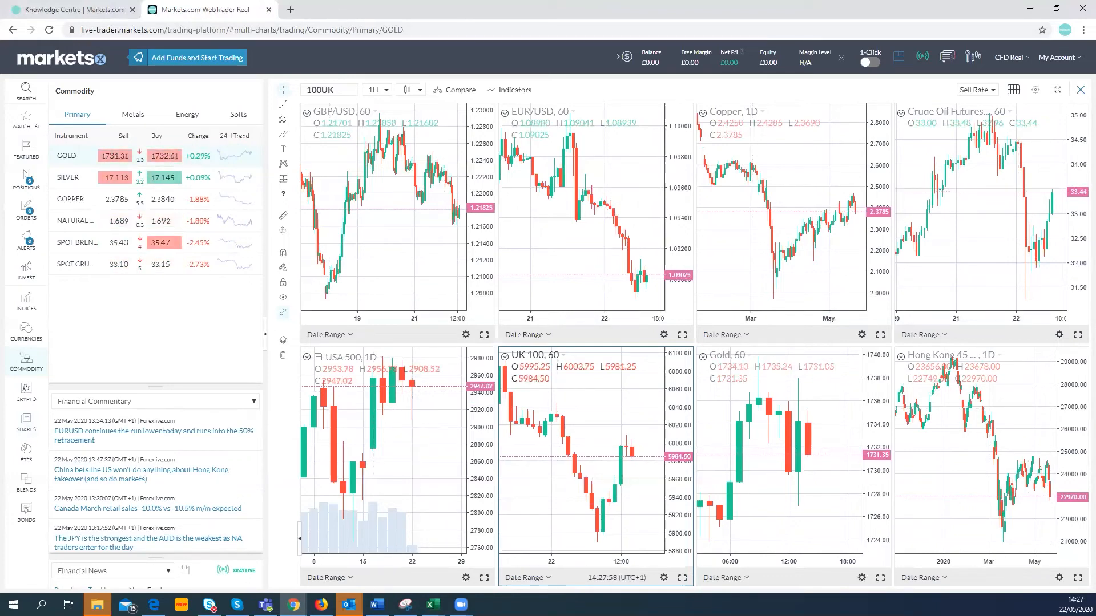
mouse_move(75, 180)
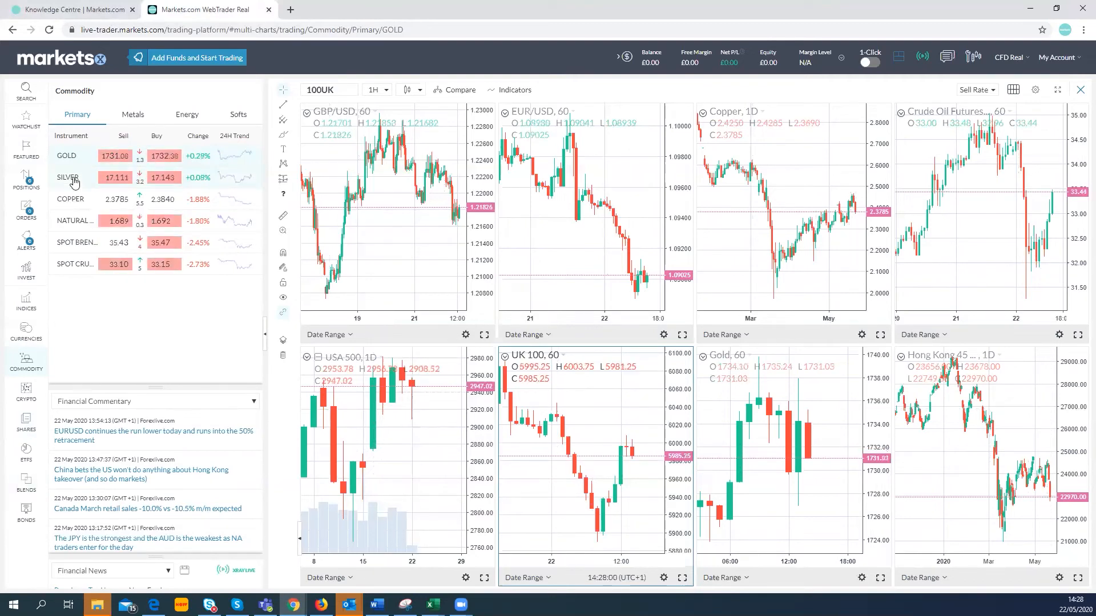